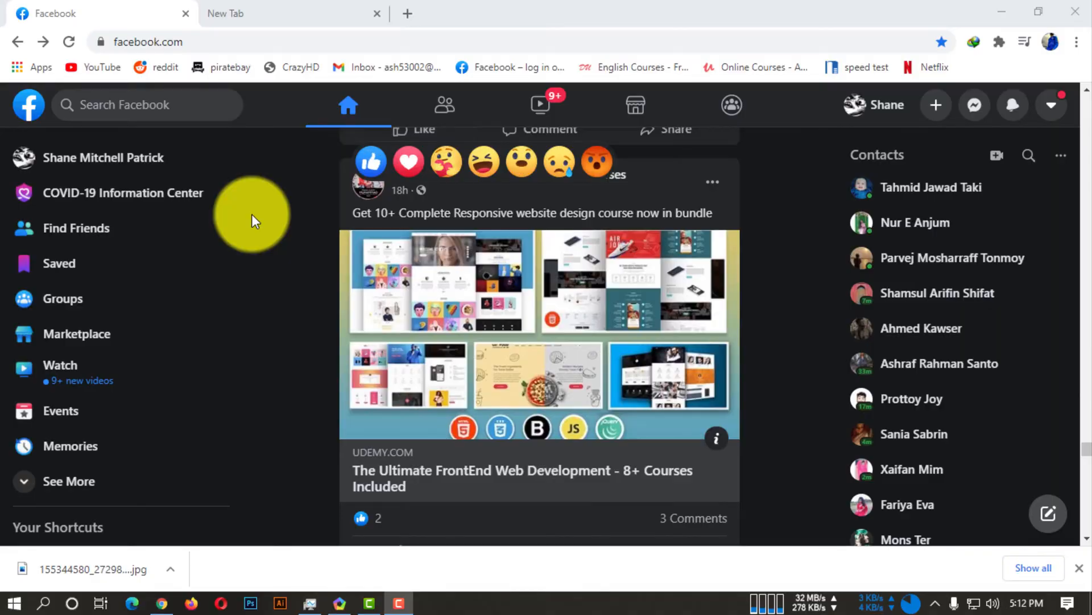
- Scroll through the Facebook feed
{"action": "scroll", "scroll_direction": "down", "scroll_amount": 3}
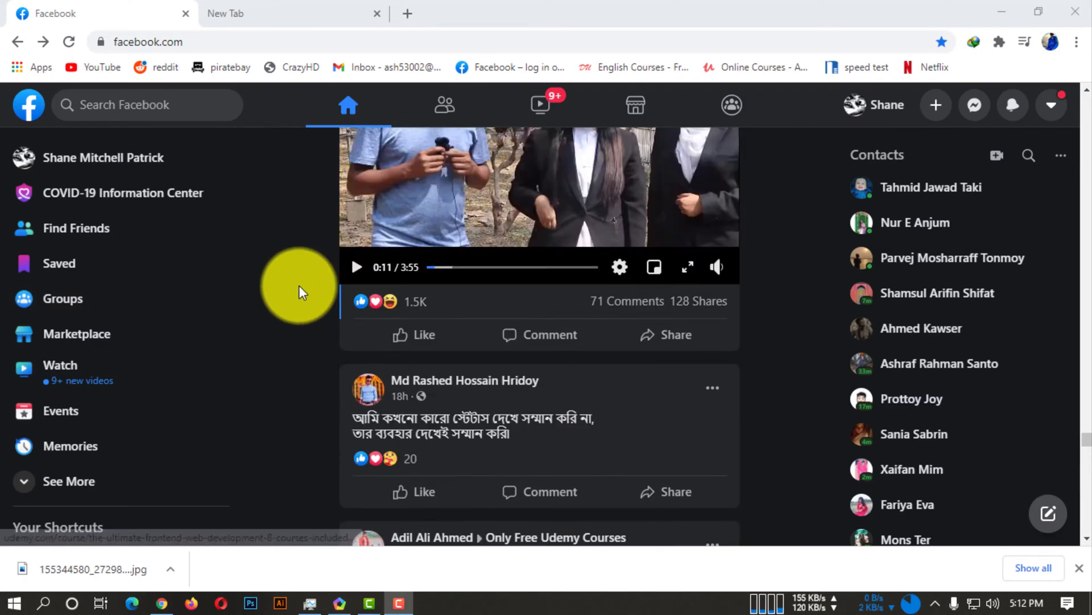
{"action": "scroll", "scroll_direction": "down", "scroll_amount": 3}
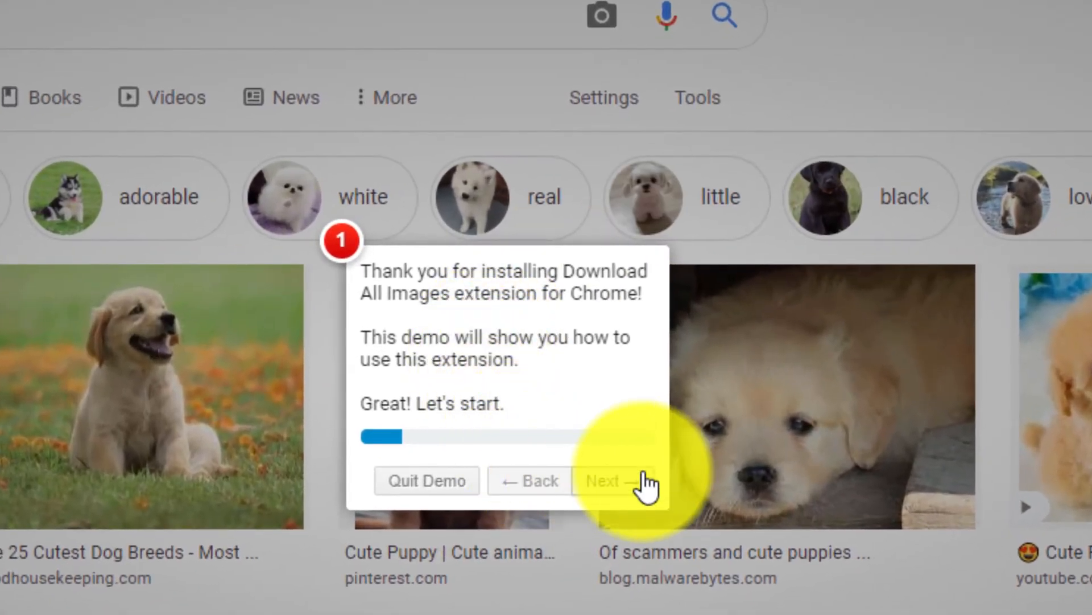
- Step through all seven Download All Images tour screens and finish the demo
{"action": "left_click", "coordinate": [604, 480]}
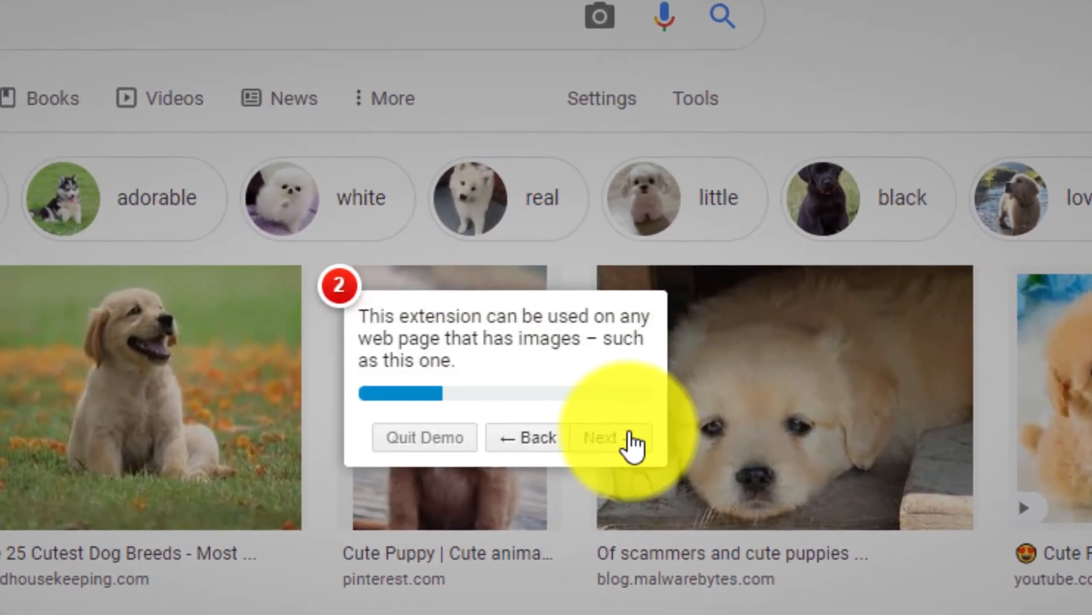
{"action": "left_click", "coordinate": [602, 438]}
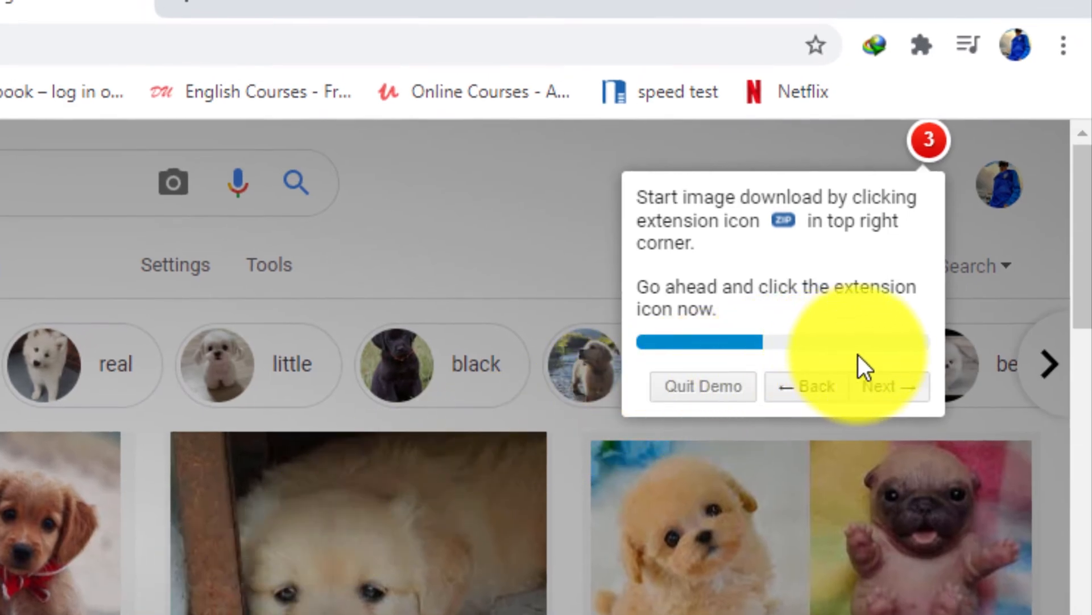
{"action": "left_click", "coordinate": [888, 386]}
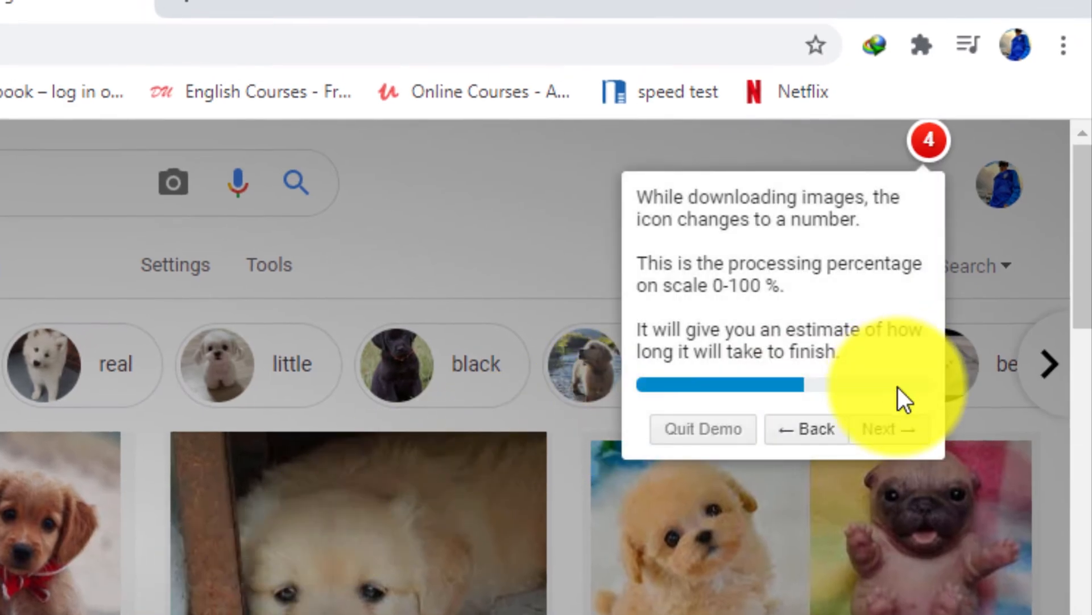
{"action": "left_click", "coordinate": [884, 429]}
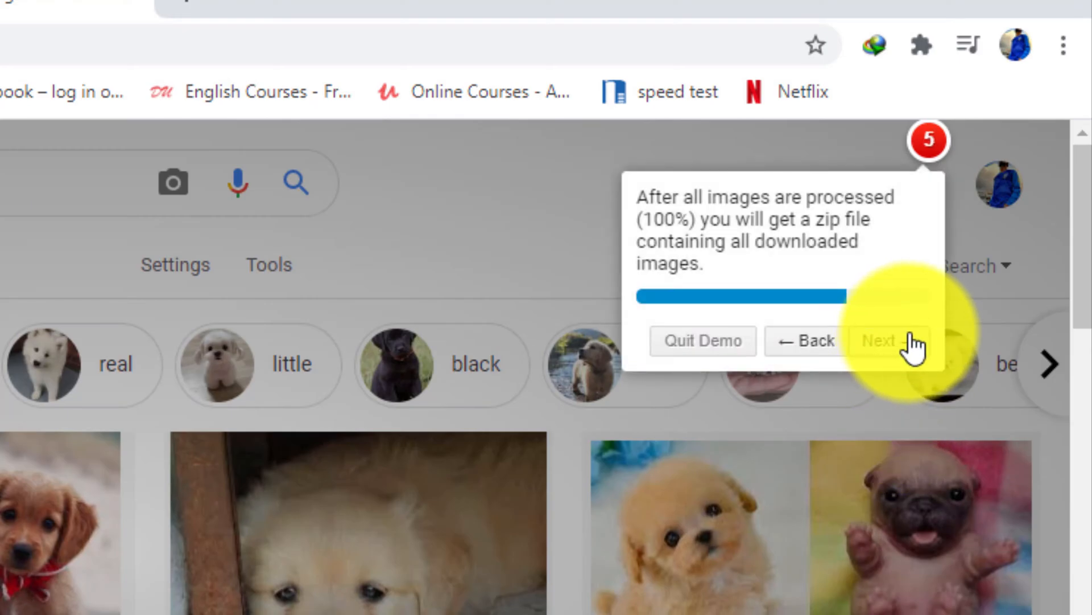
{"action": "left_click", "coordinate": [884, 341]}
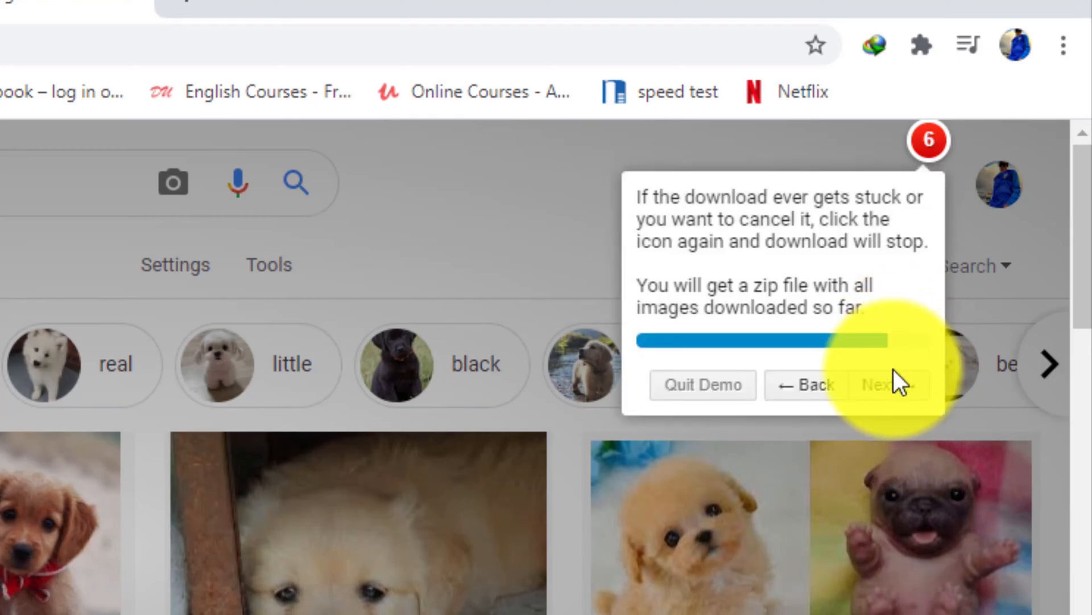
{"action": "left_click", "coordinate": [885, 385]}
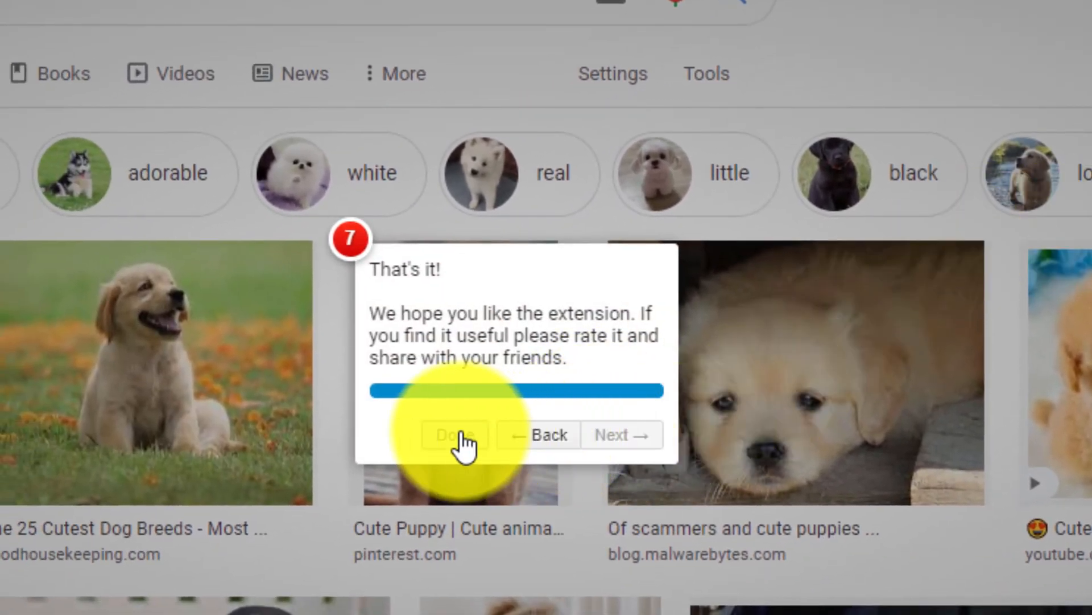
{"action": "left_click", "coordinate": [52, 12]}
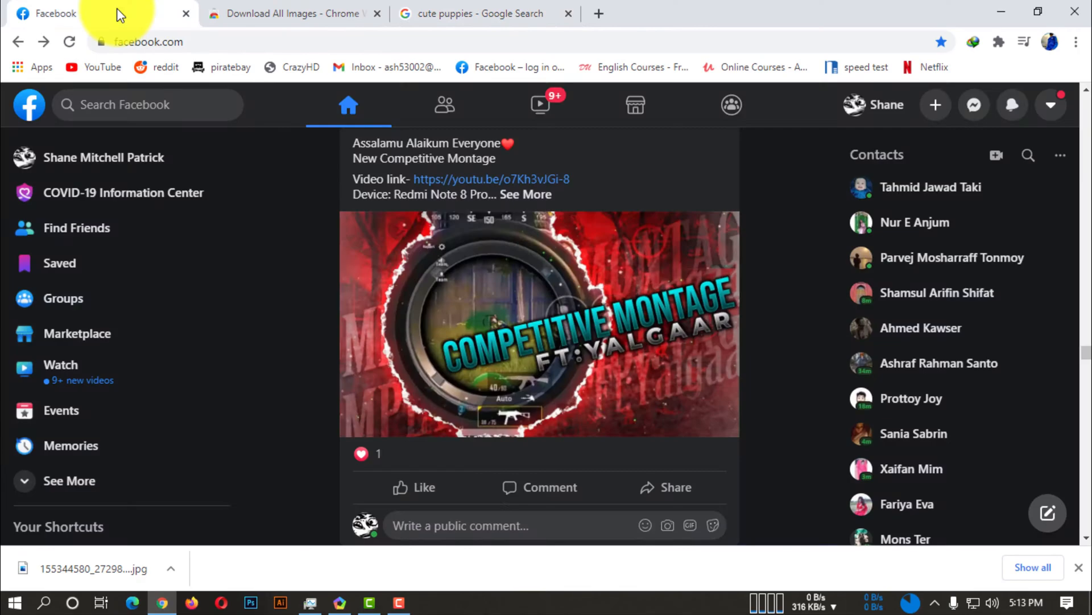
- Search Facebook for 'PUBG' and open the official PUBG MOBILE page
{"action": "left_click", "coordinate": [142, 104]}
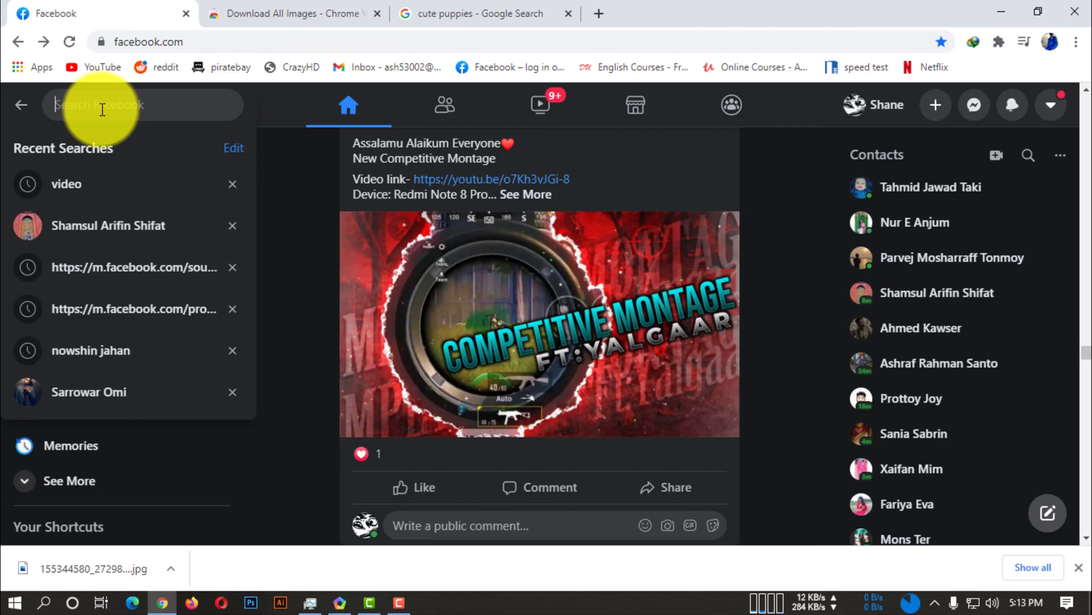
{"action": "type", "text": "PUBG"}
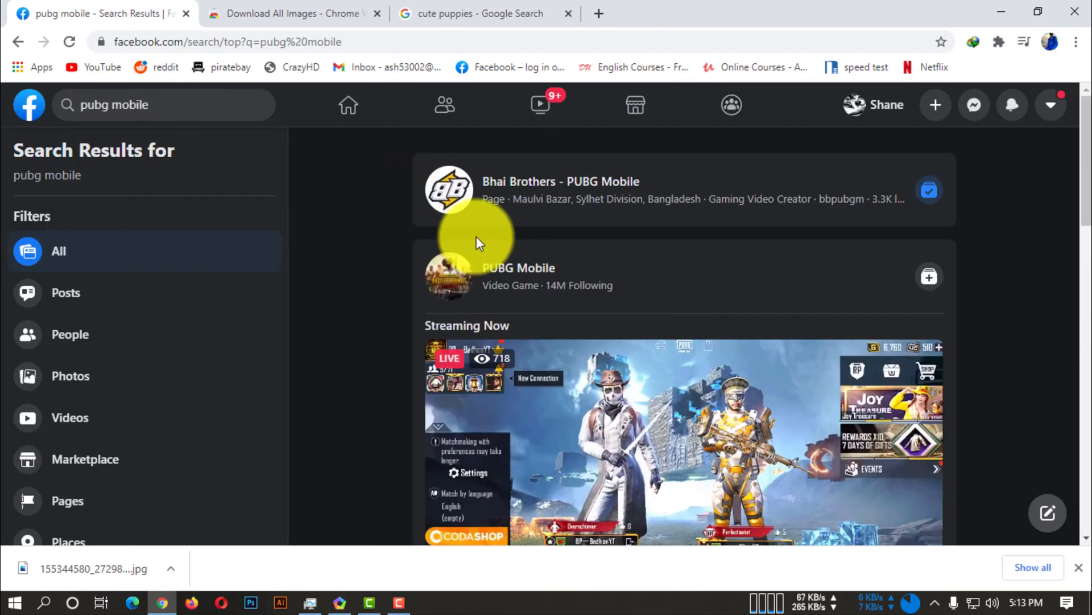
{"action": "left_click", "coordinate": [518, 269]}
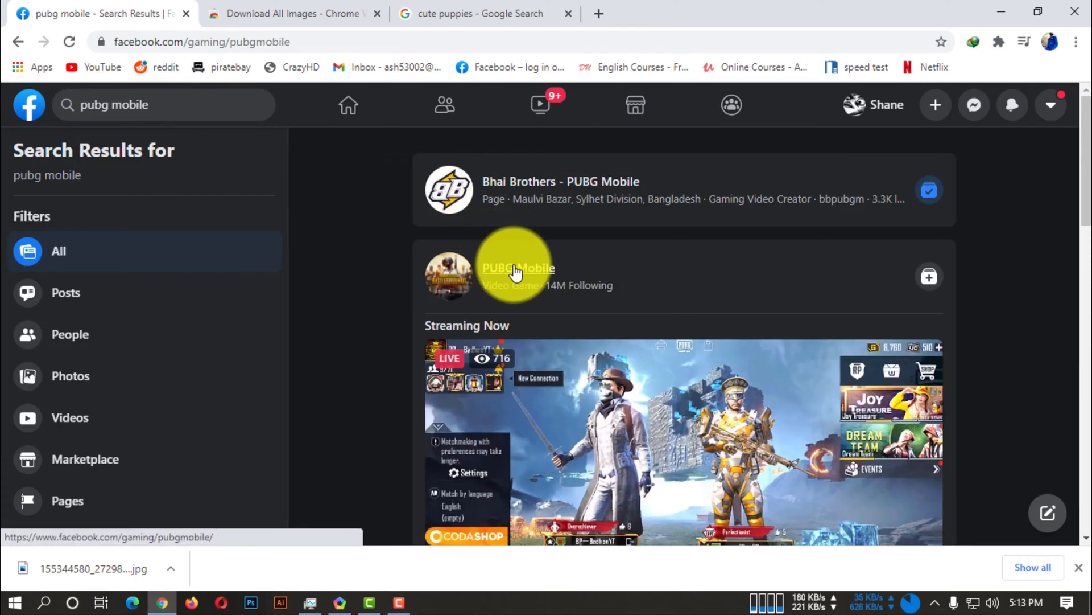
{"action": "left_click", "coordinate": [518, 268]}
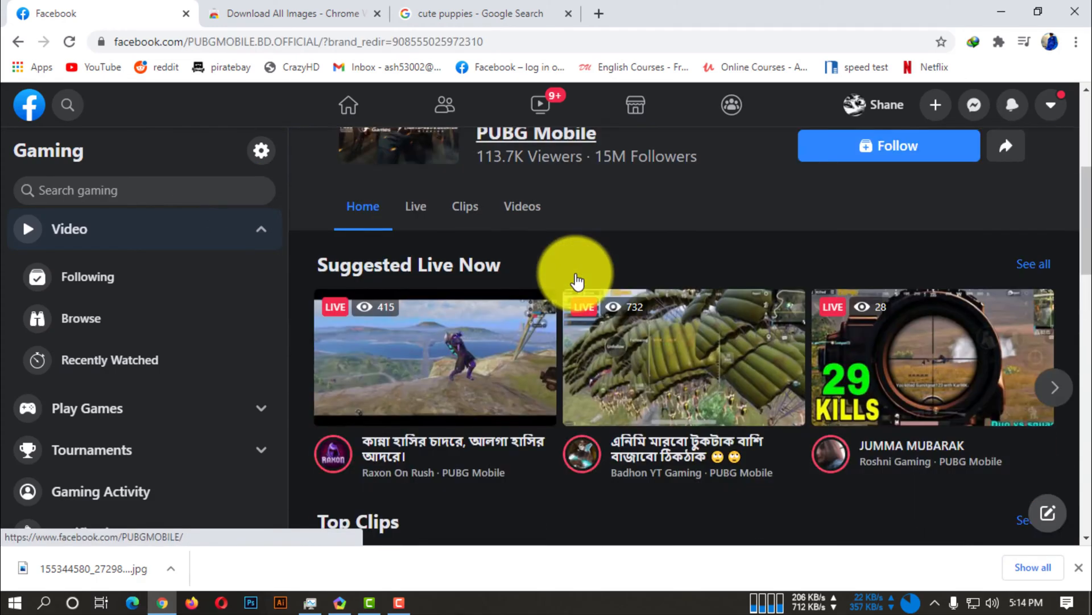
{"action": "scroll", "scroll_direction": "down", "scroll_amount": 3}
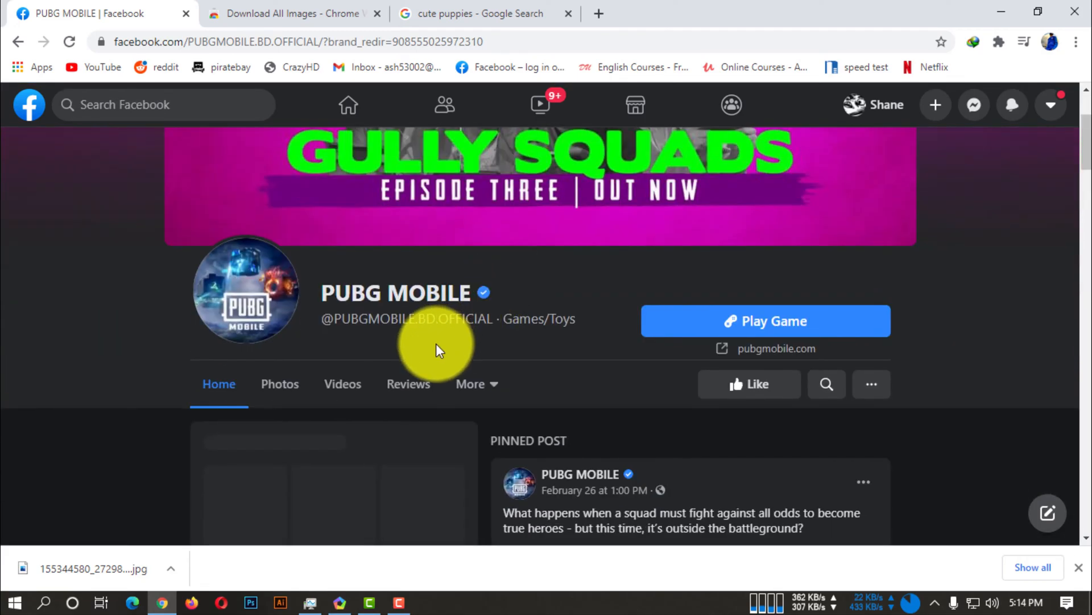
- Open the PUBG MOBILE Photos section and scroll down to the All Photos grid
{"action": "left_click", "coordinate": [280, 383]}
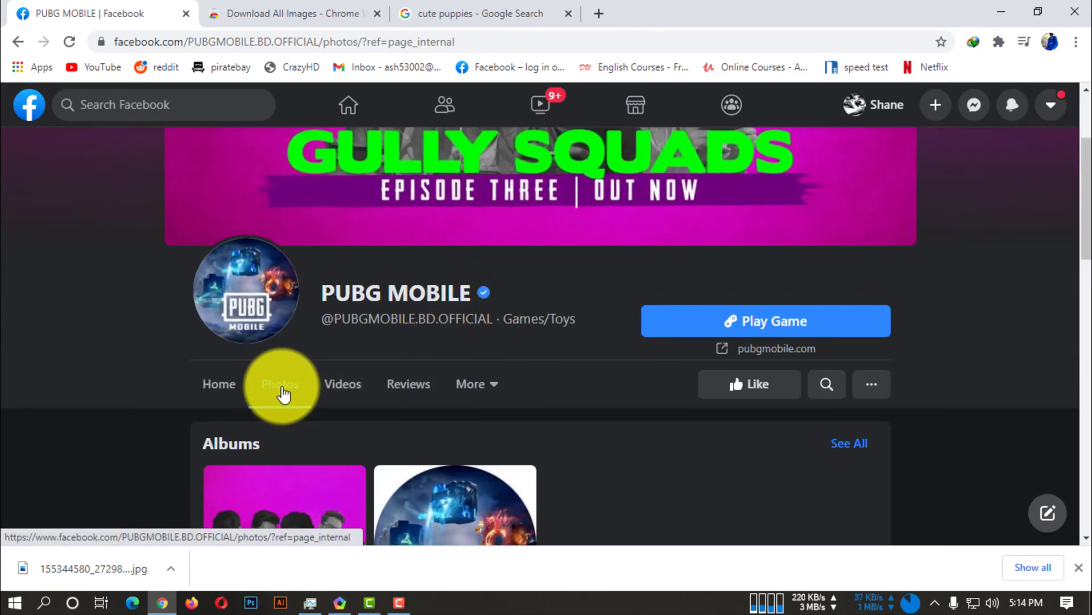
{"action": "scroll", "scroll_direction": "down", "scroll_amount": 3}
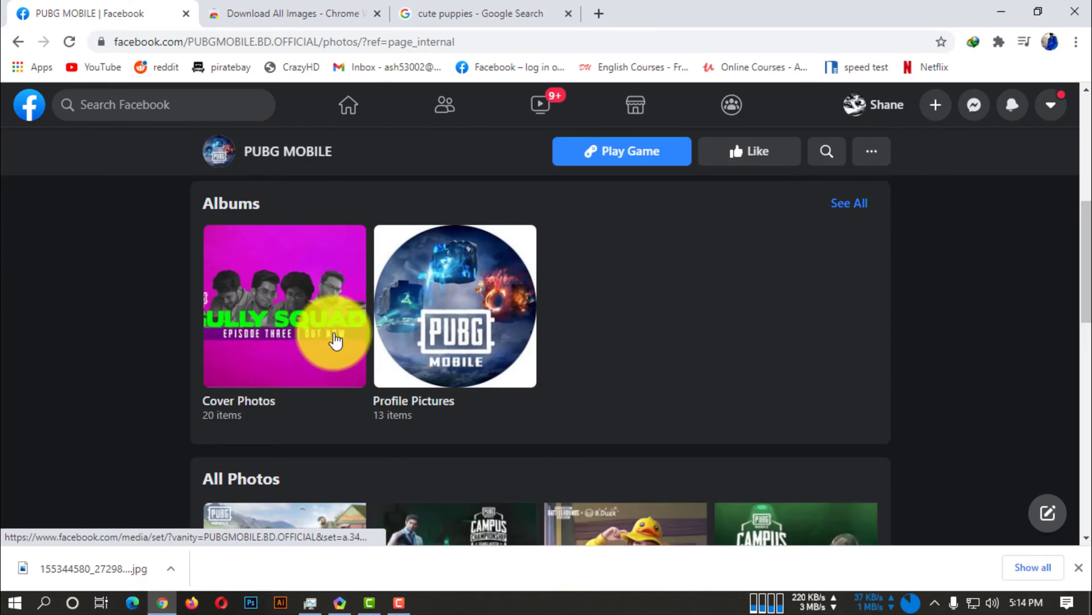
{"action": "scroll", "scroll_direction": "down", "scroll_amount": 3}
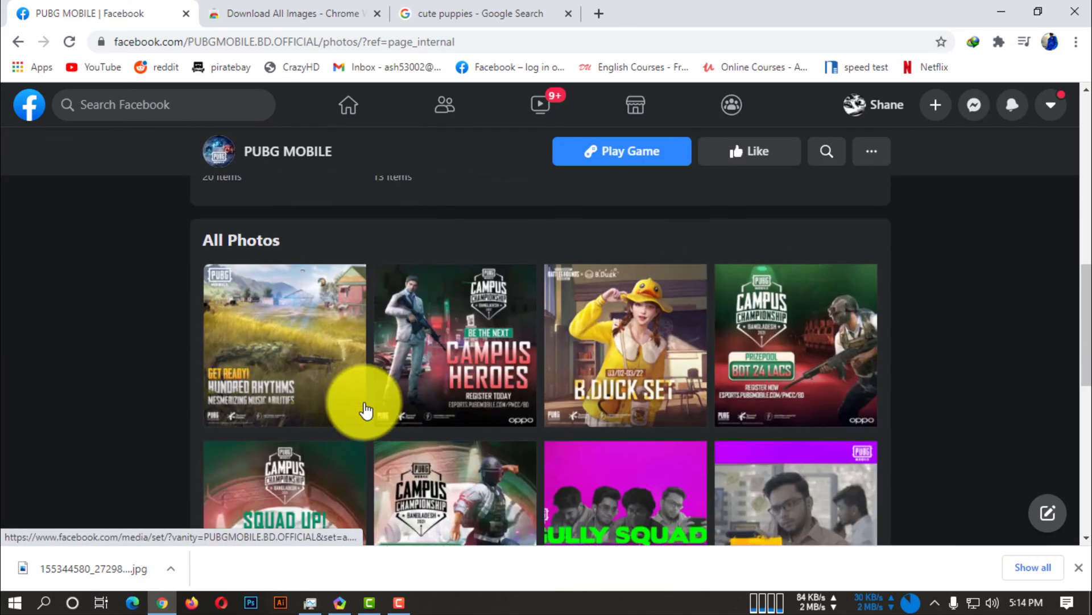
{"action": "scroll", "scroll_direction": "down", "scroll_amount": 3}
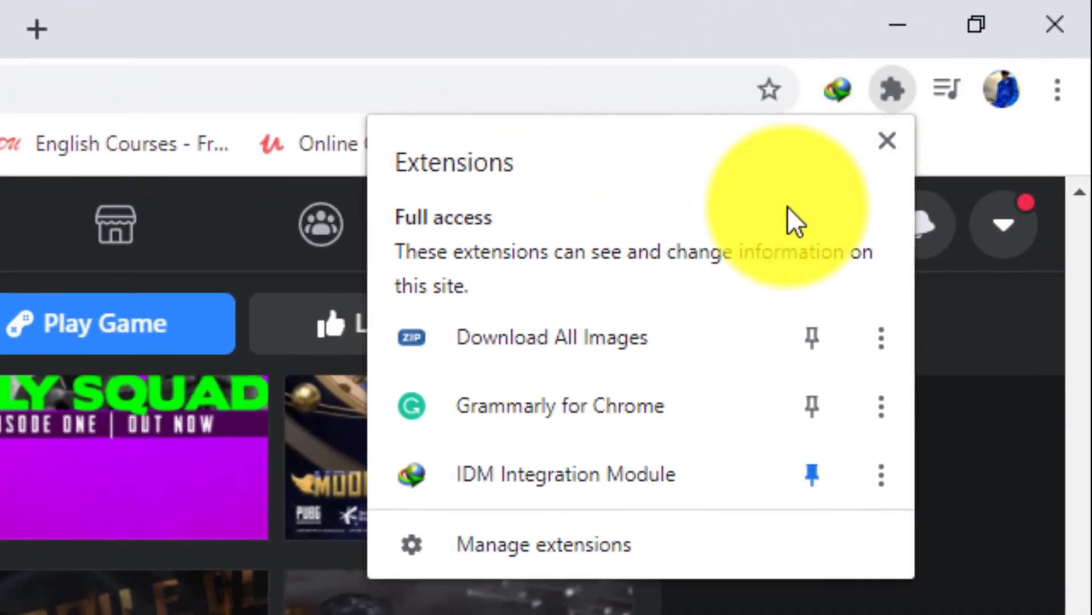
- Download all page images as a 15.1 MB zip and show it in its folder
{"action": "left_click", "coordinate": [888, 138]}
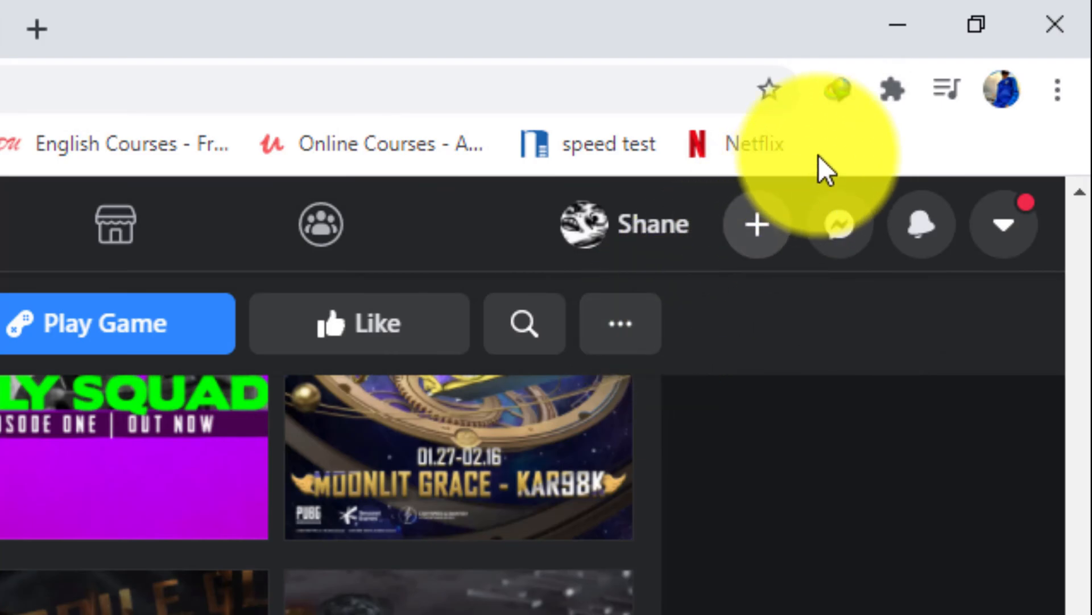
{"action": "left_click", "coordinate": [890, 88]}
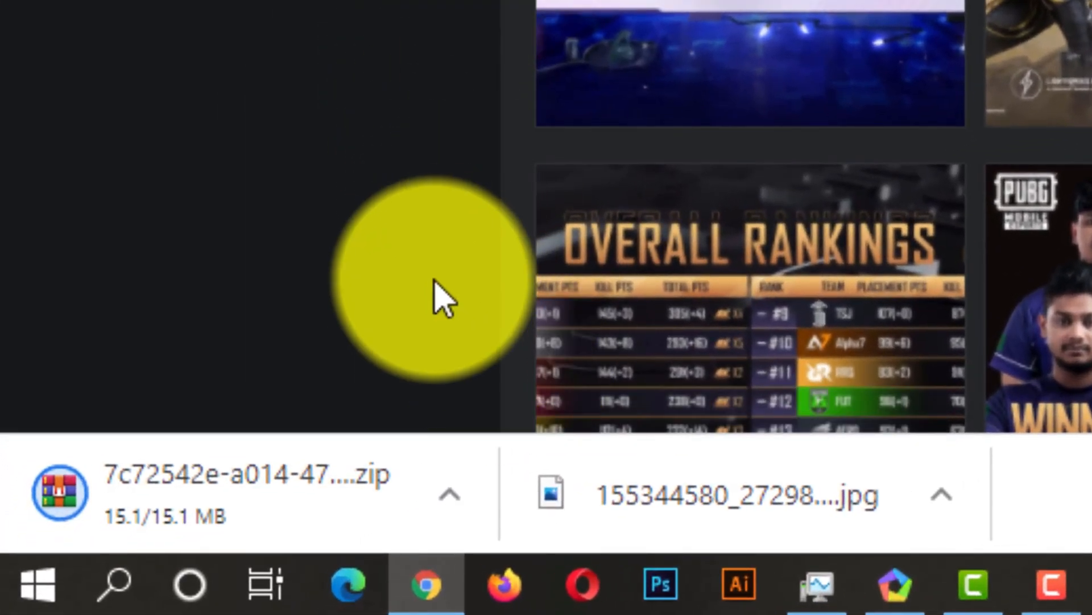
{"action": "left_click", "coordinate": [449, 494]}
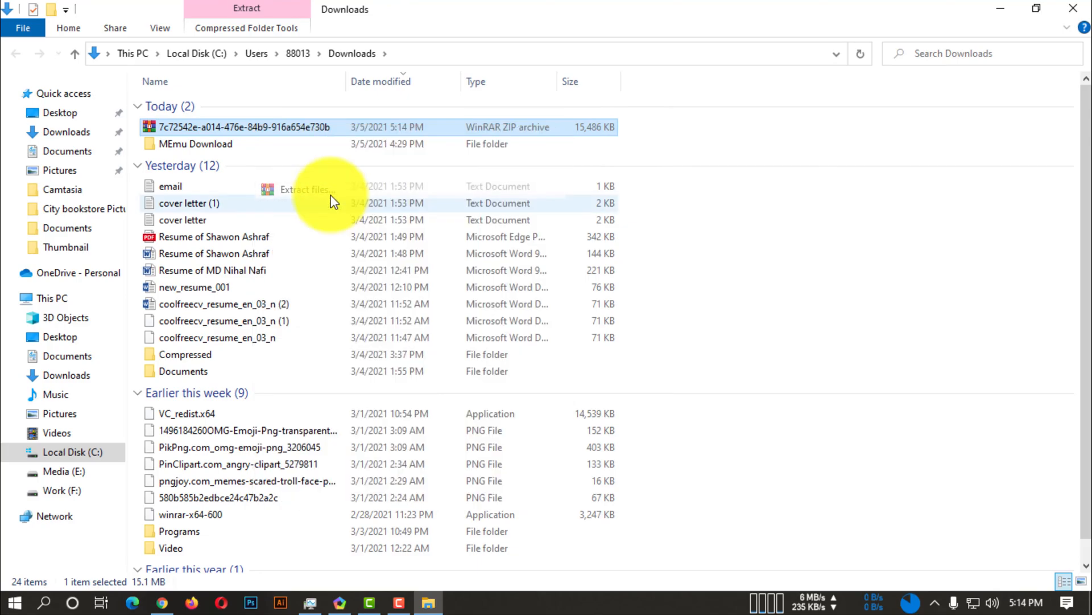
- Extract the downloaded zip into its own folder, revealing 71 images
{"action": "left_click", "coordinate": [301, 189]}
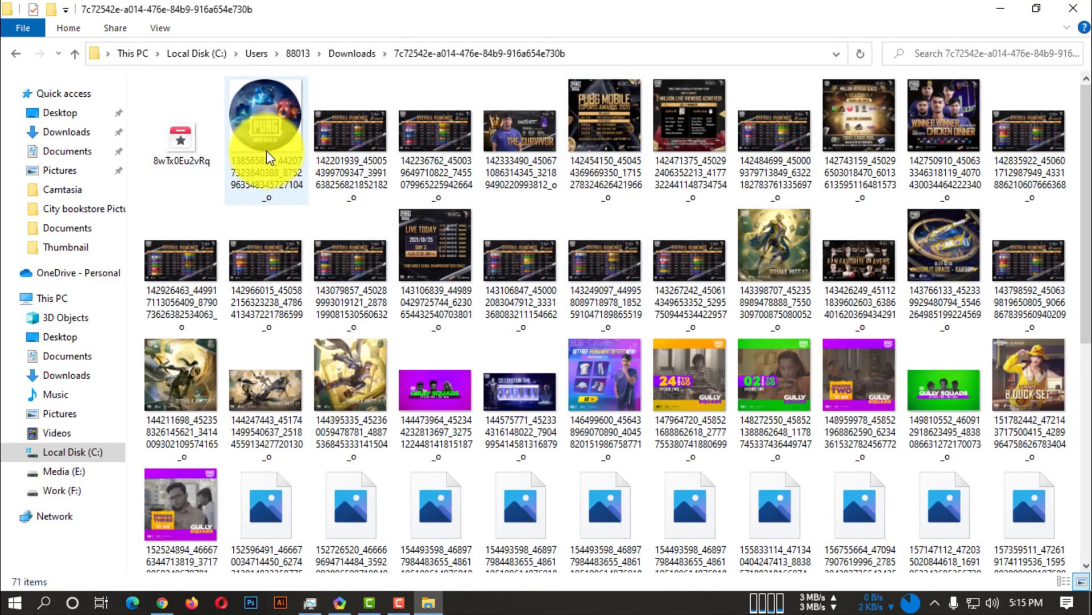
- Open the first extracted PUBG MOBILE image in the viewer
{"action": "left_click", "coordinate": [267, 119]}
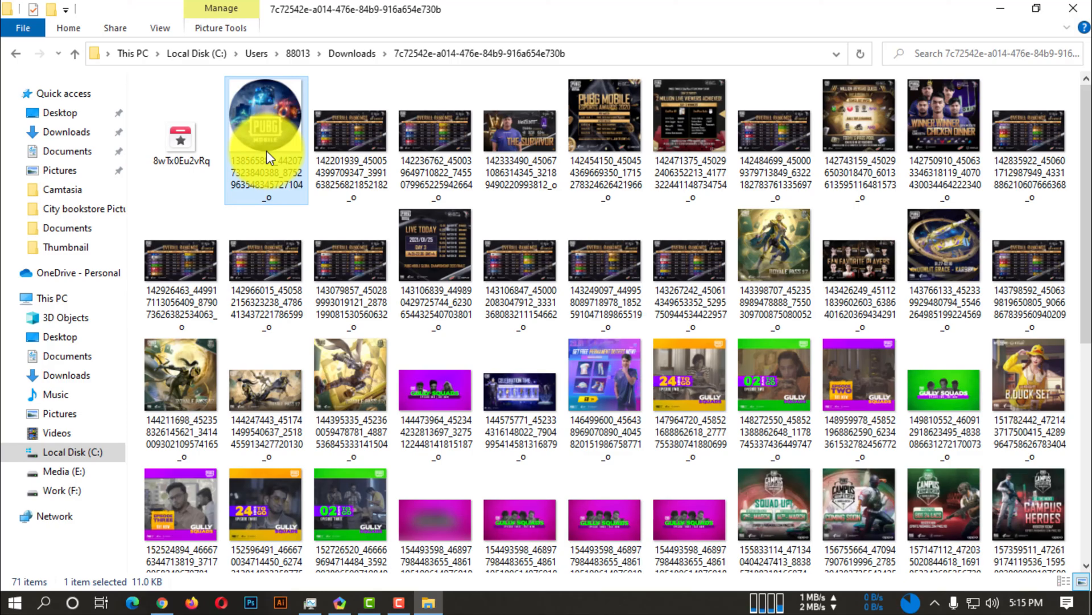
{"action": "scroll", "scroll_direction": "down", "scroll_amount": 3}
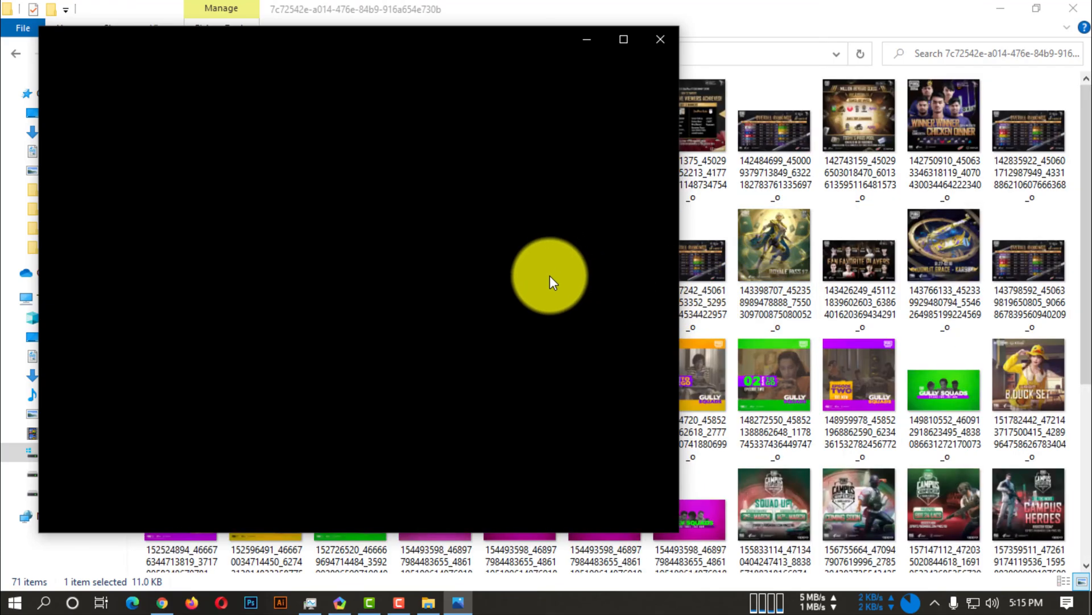
{"action": "mouse_move", "coordinate": [536, 263]}
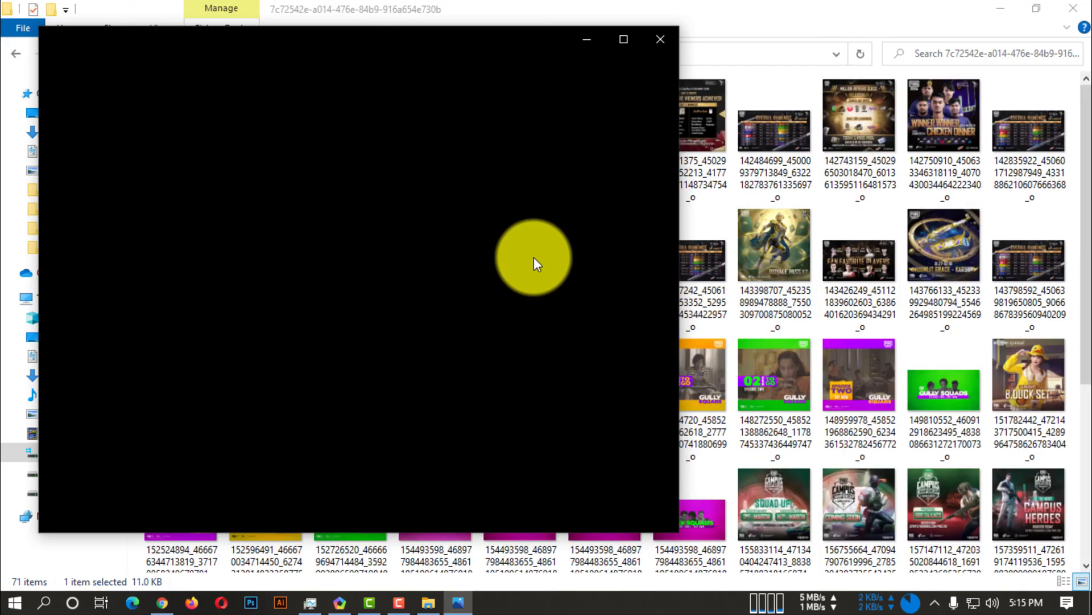